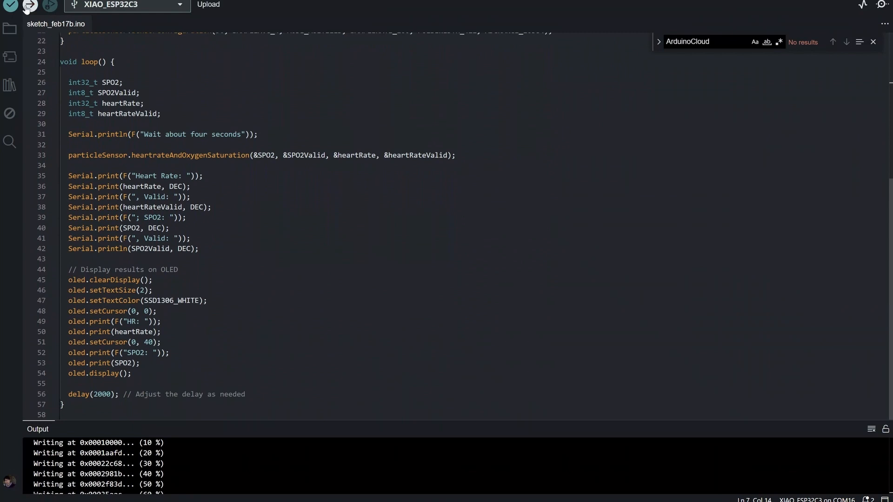
Step: Compile and upload the heart-rate/SpO2 sketch to the XIAO ESP32C3 on COM16
{"action": "left_click", "coordinate": [30, 6]}
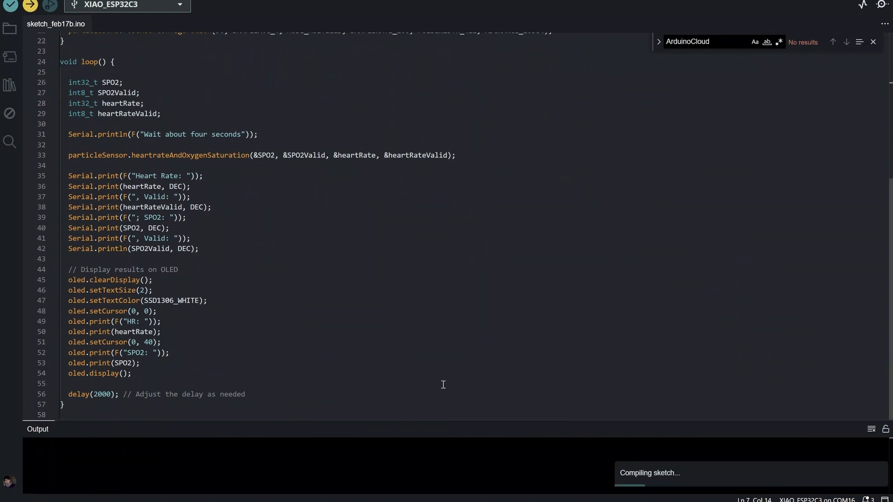
{"action": "mouse_move", "coordinate": [468, 419]}
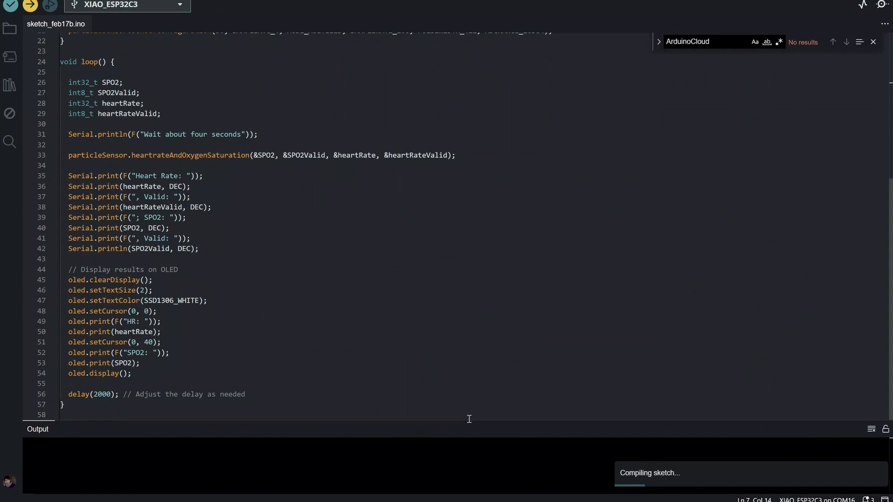
{"action": "left_click_drag", "start_coordinate": [161, 332], "coordinate": [63, 404]}
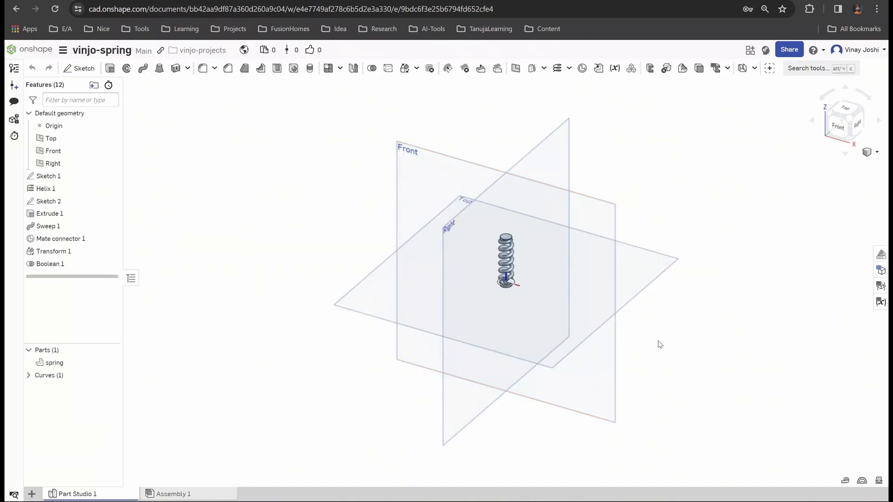
{"action": "left_click_drag", "start_coordinate": [660, 344], "coordinate": [668, 327]}
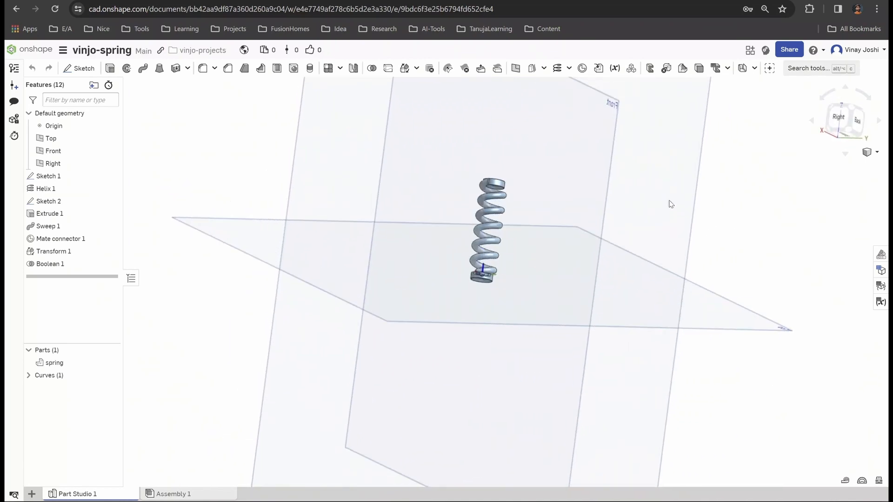
{"action": "left_click_drag", "start_coordinate": [670, 204], "coordinate": [746, 316]}
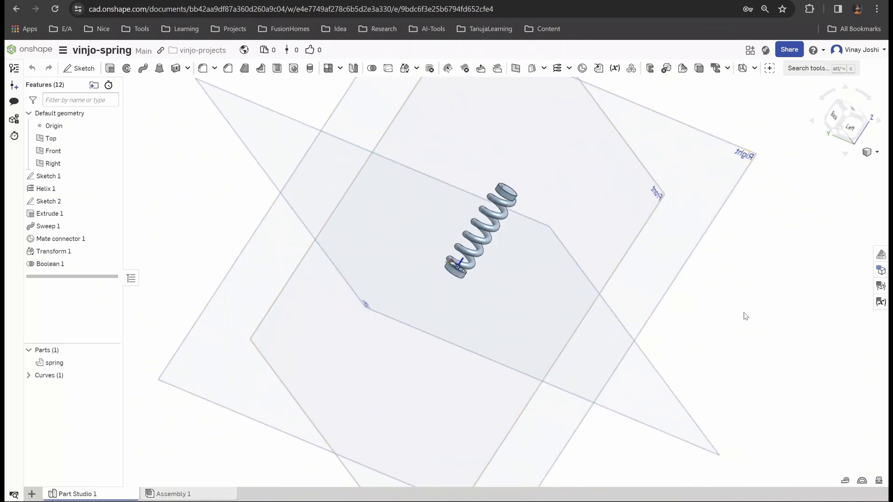